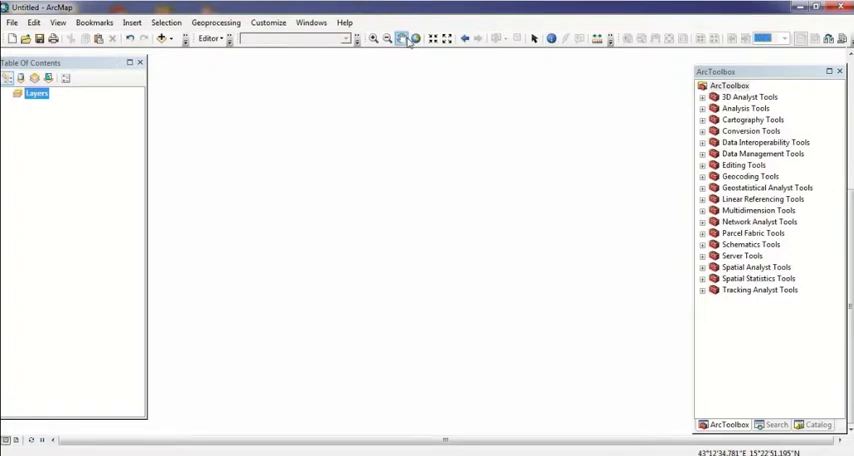
- Add the Ethio_Regions.shp layer and dismiss the Geographic Coordinate System warning
click(160, 38)
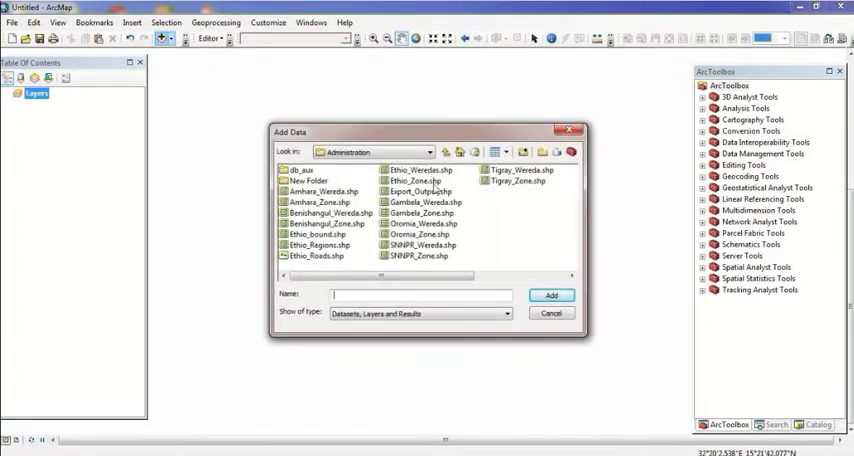
click(552, 294)
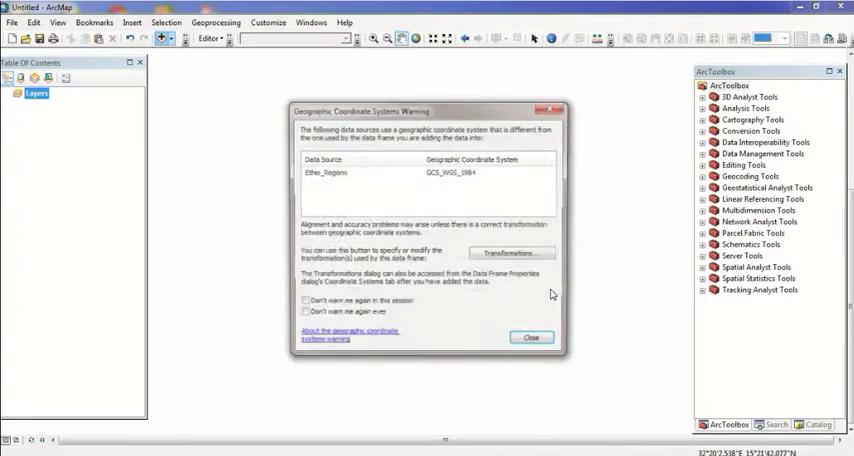
click(532, 336)
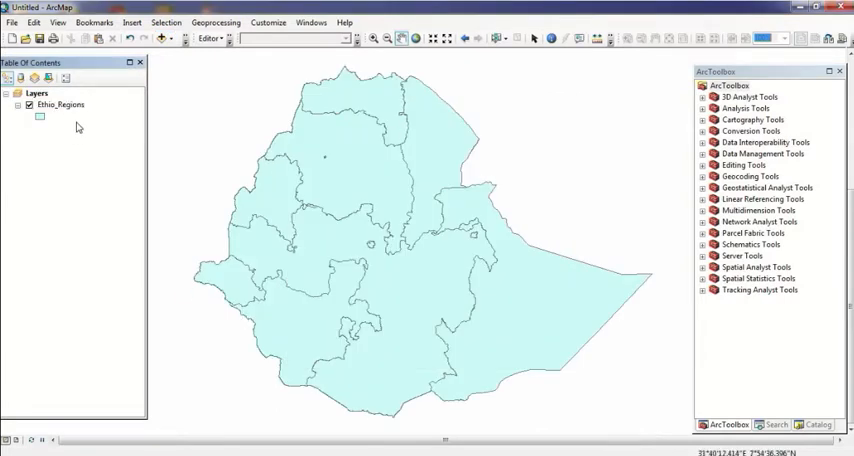
- Review the Ethio_Regions source info: extent, shapefile path and WGS 1984 UTM Zone 37N projection
right_click(62, 104)
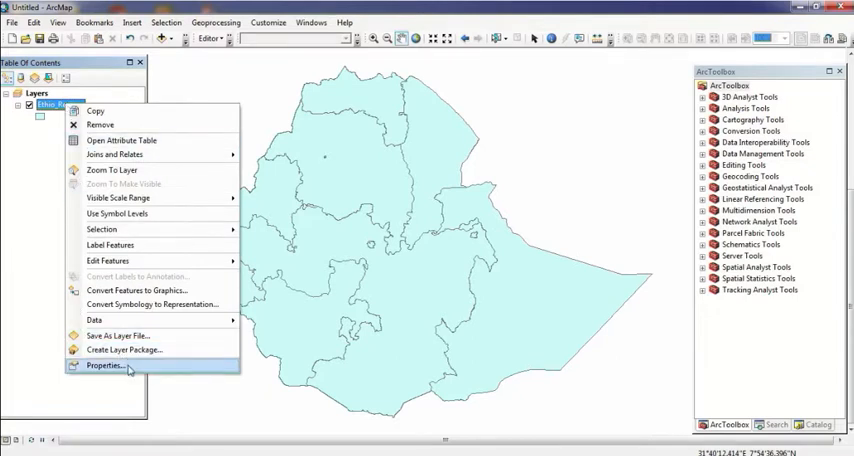
mouse_move(104, 364)
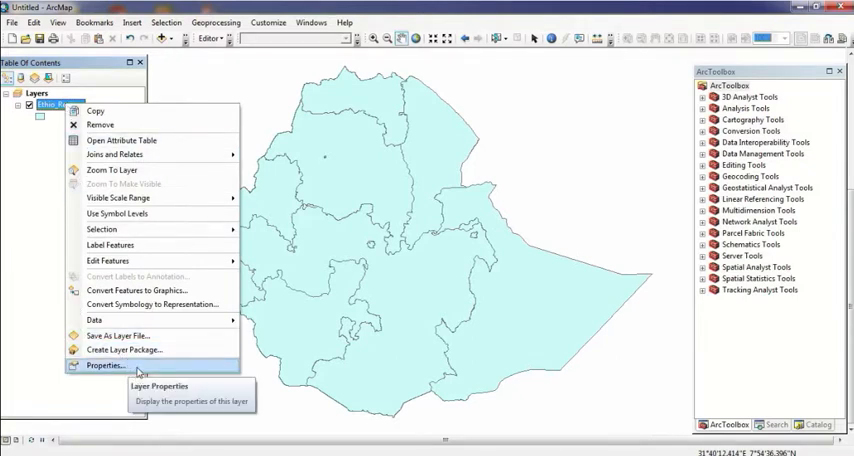
click(104, 364)
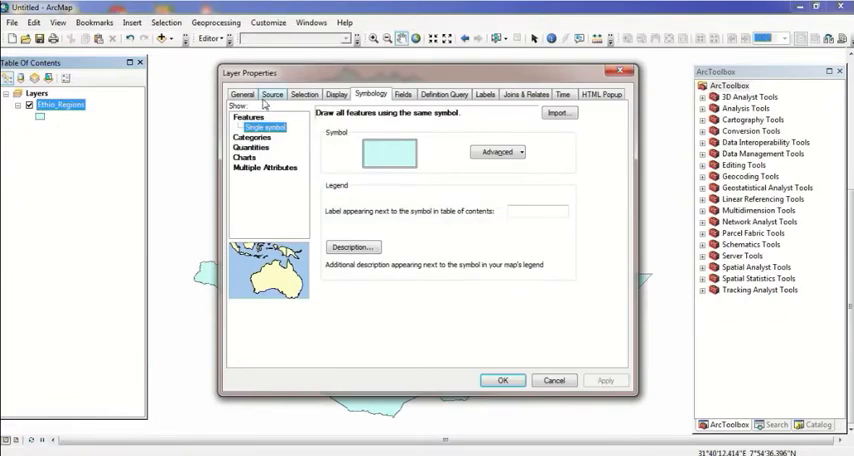
click(272, 94)
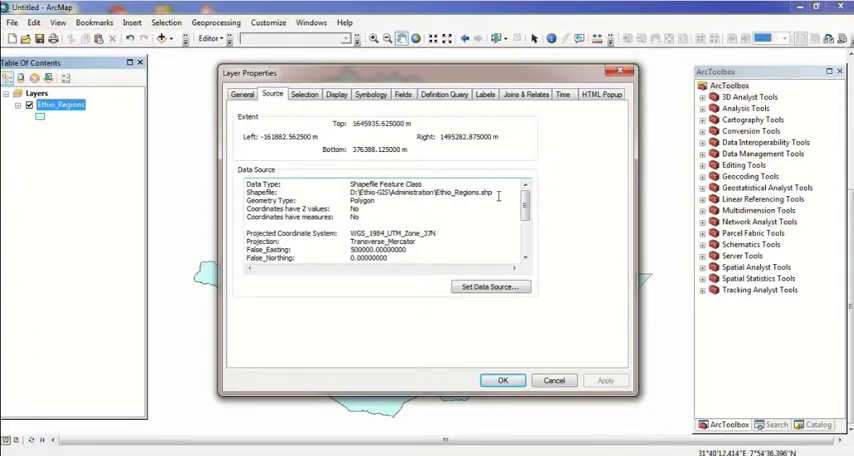
mouse_move(344, 202)
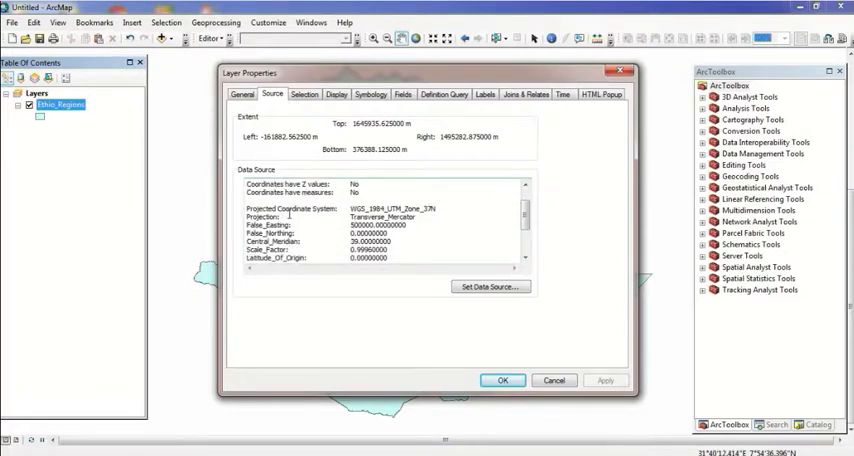
double_click(390, 208)
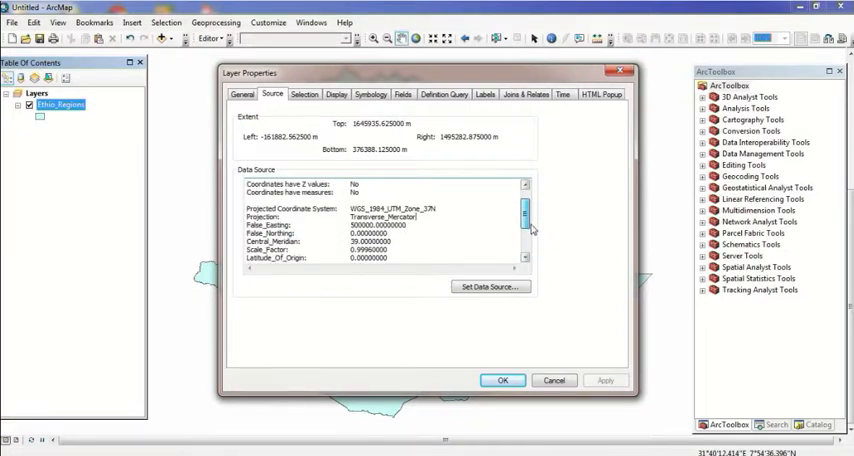
scroll(down, 3)
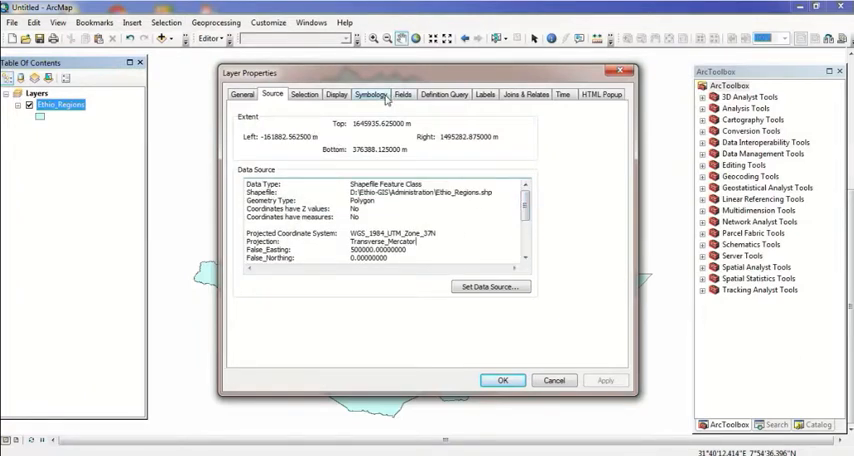
- Try Unique values categories, check the available fields, then switch to Graduated colors
click(370, 94)
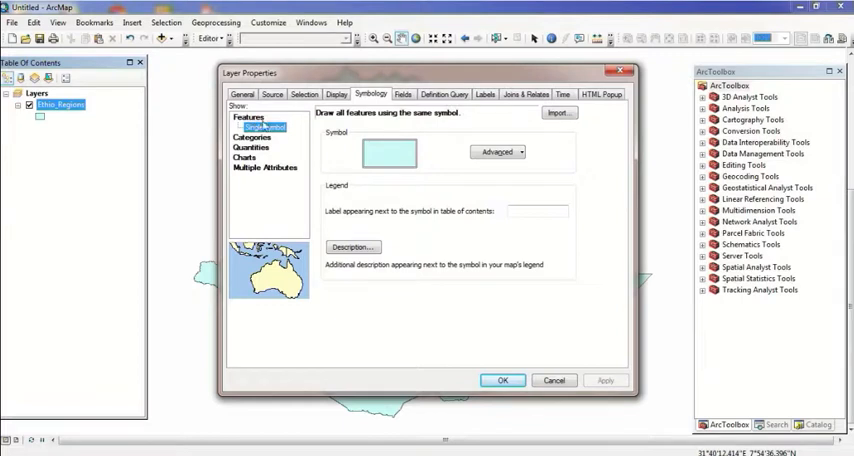
click(252, 128)
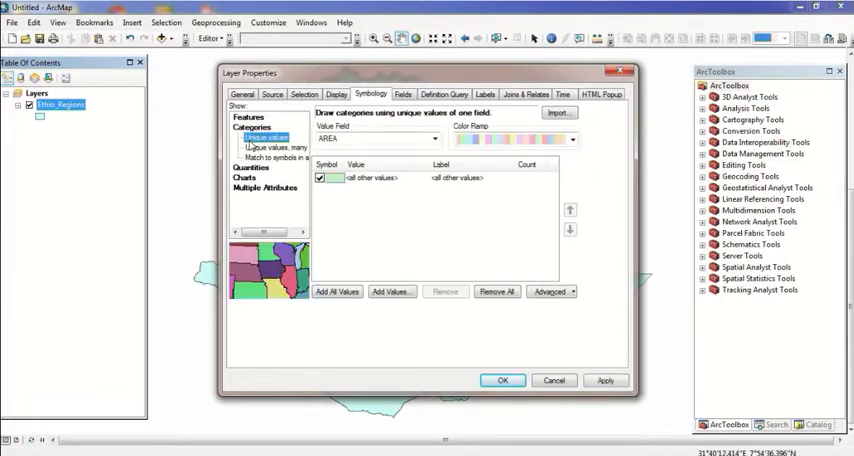
click(434, 140)
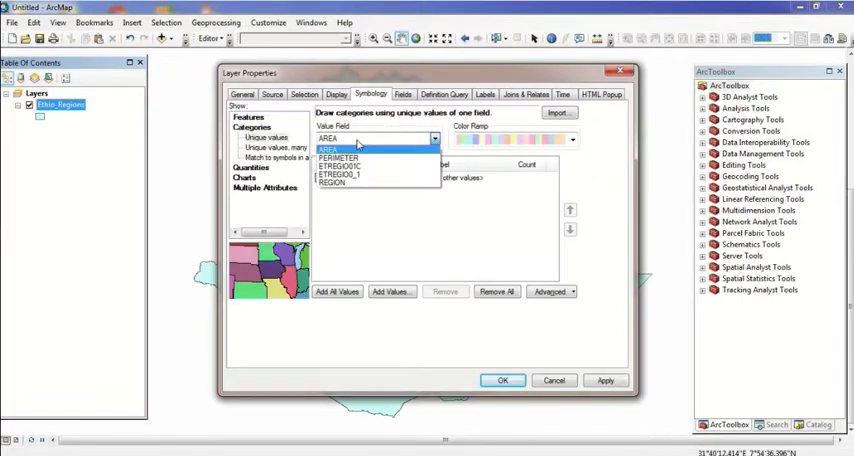
click(328, 140)
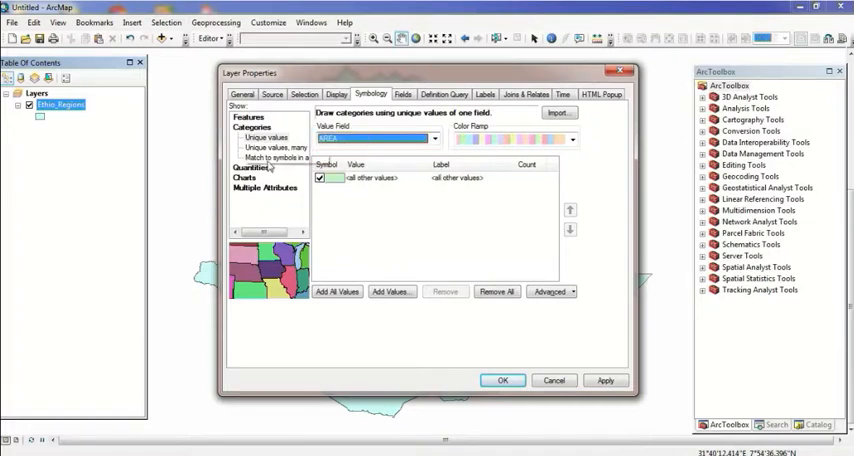
click(268, 148)
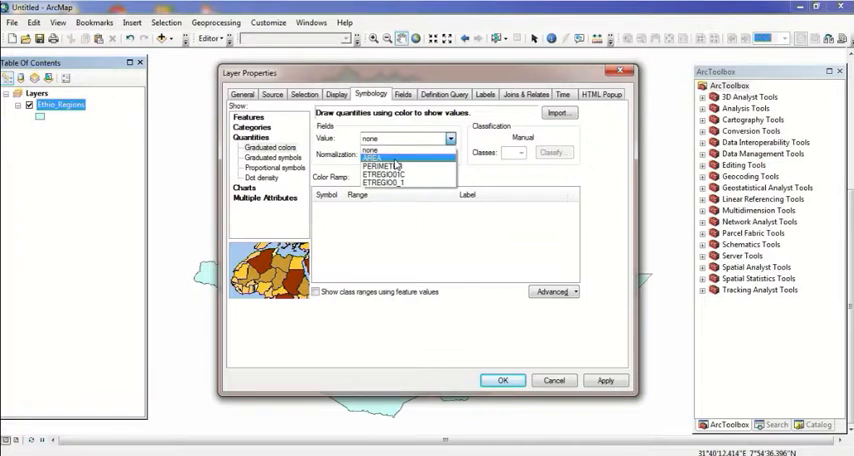
- Shade the regions by AREA in six graduated-colour classes and apply it to the map
click(384, 156)
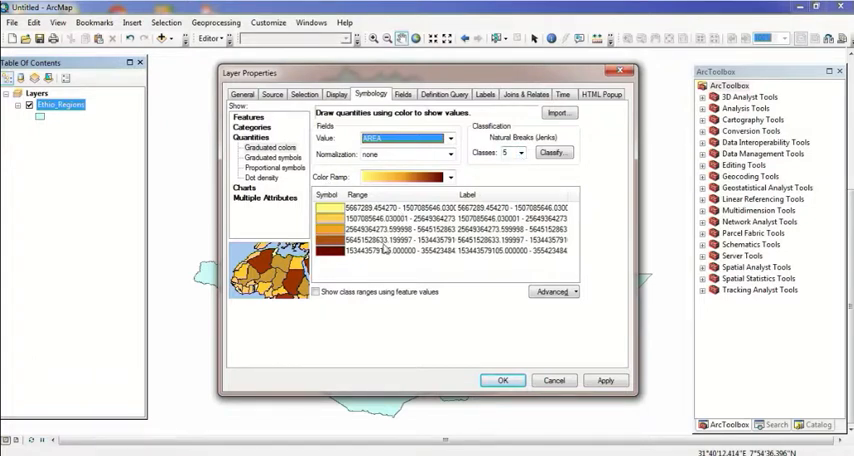
click(520, 152)
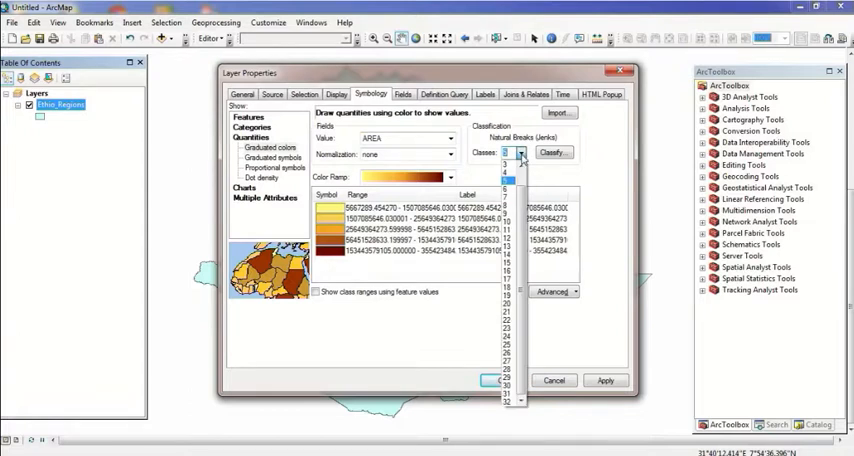
click(504, 194)
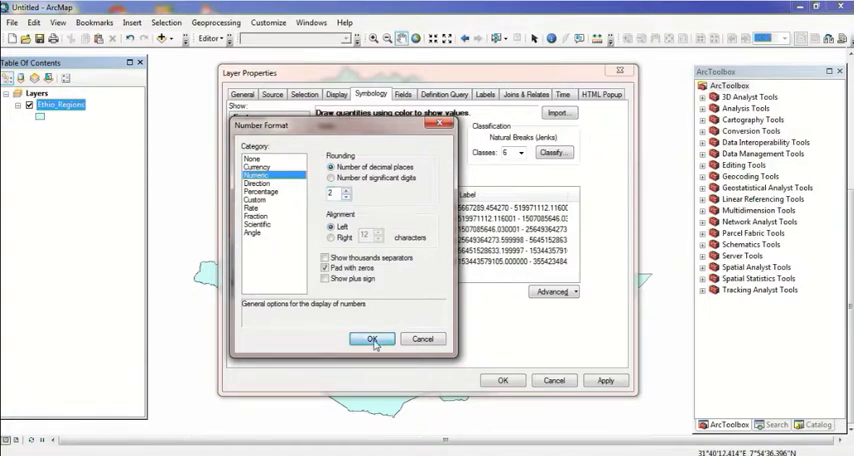
click(372, 338)
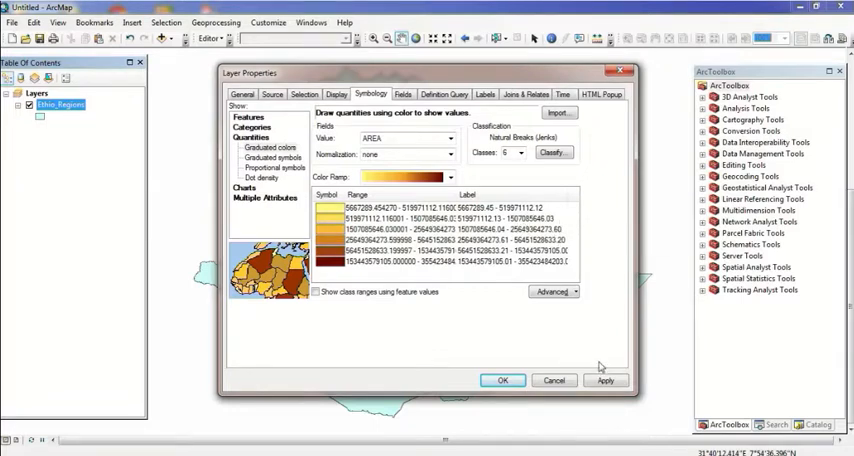
click(504, 380)
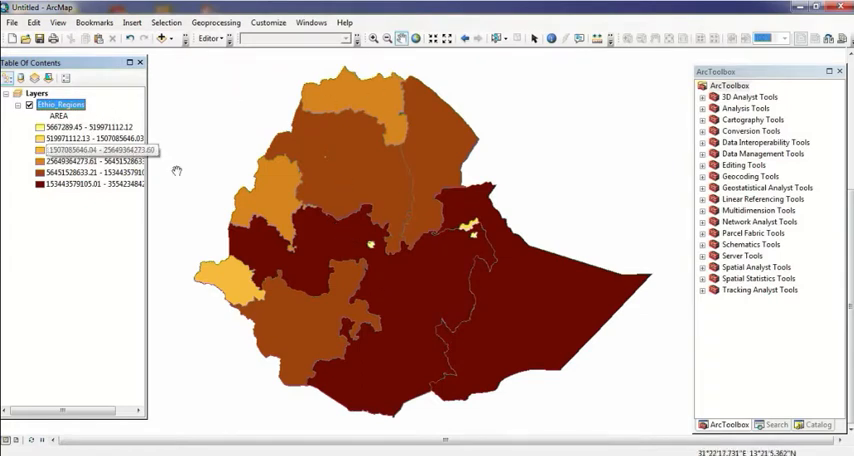
mouse_move(576, 276)
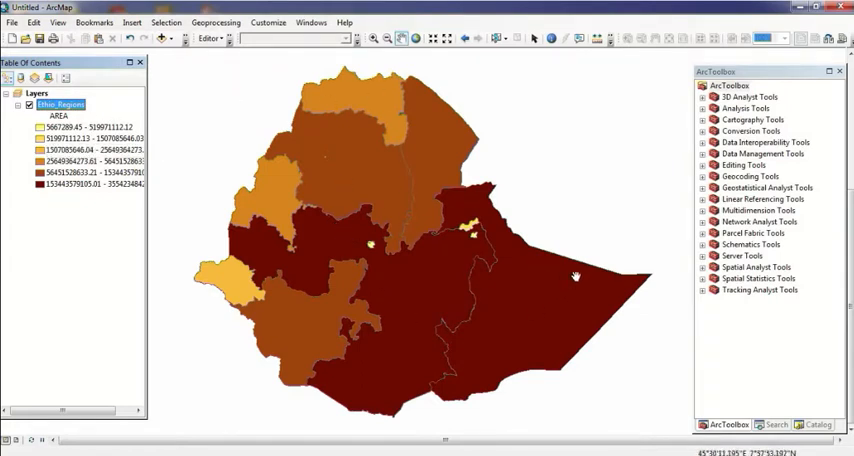
mouse_move(520, 292)
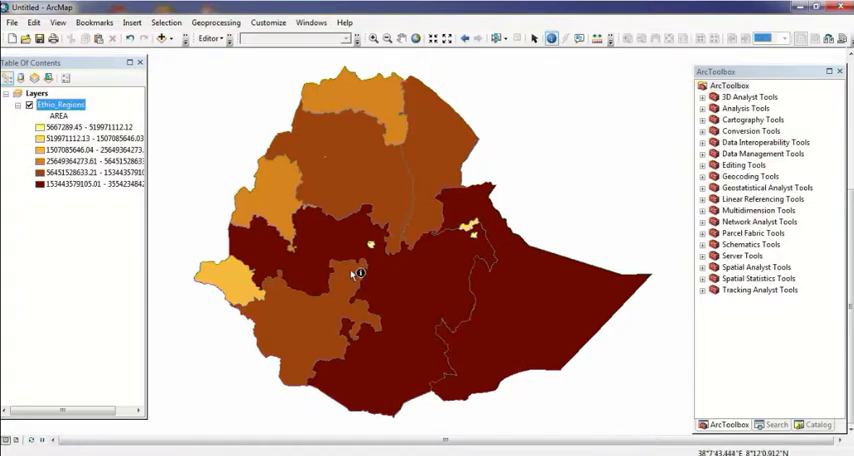
- Turn on Label features for the Ethio_Regions layer in its labelling settings
right_click(60, 104)
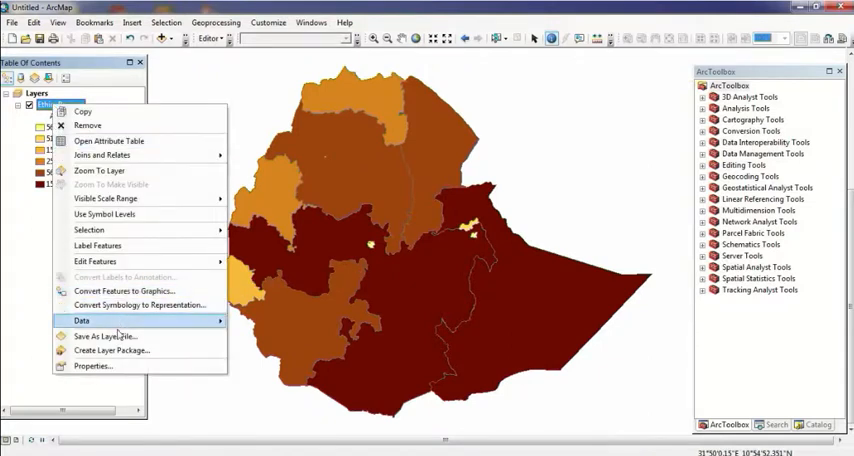
click(92, 366)
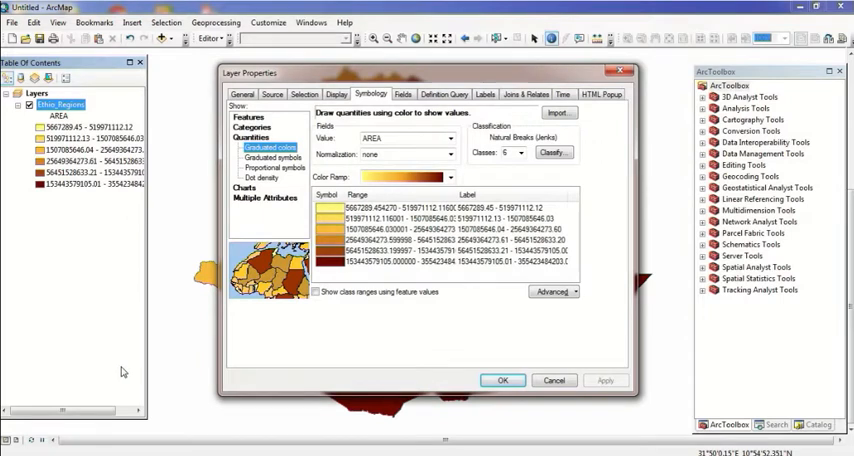
mouse_move(128, 328)
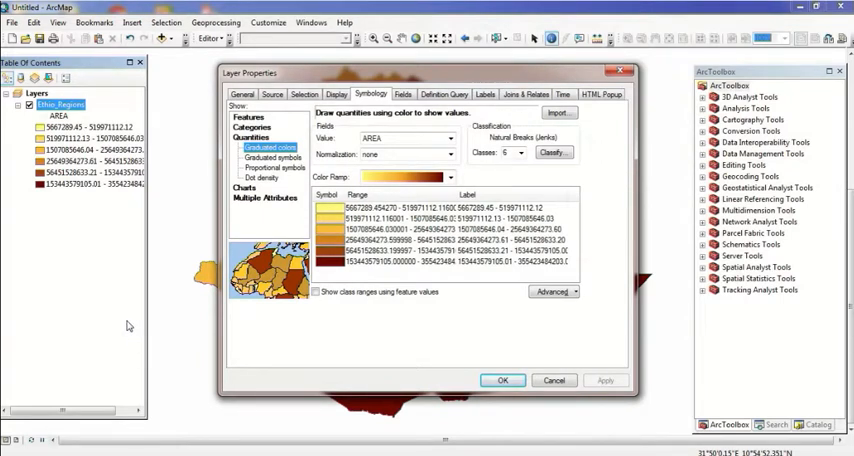
mouse_move(484, 100)
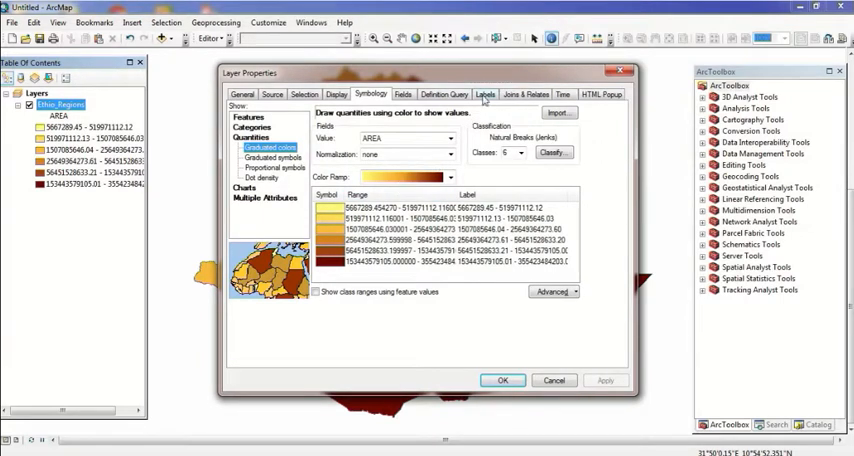
click(484, 92)
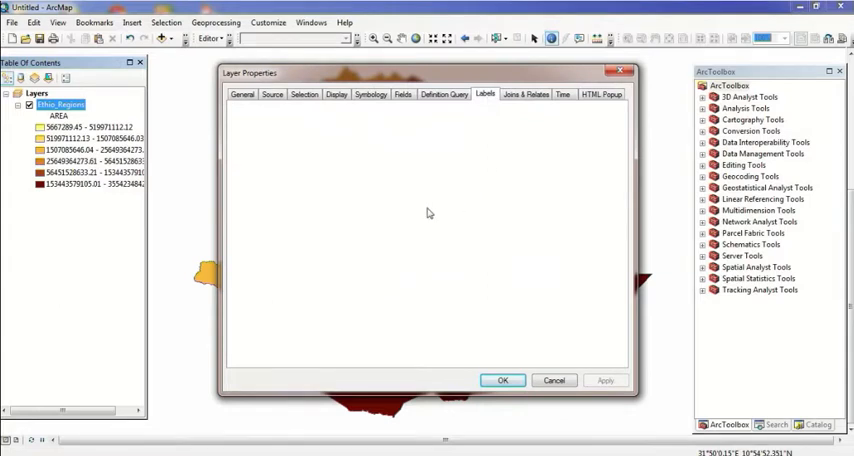
click(484, 94)
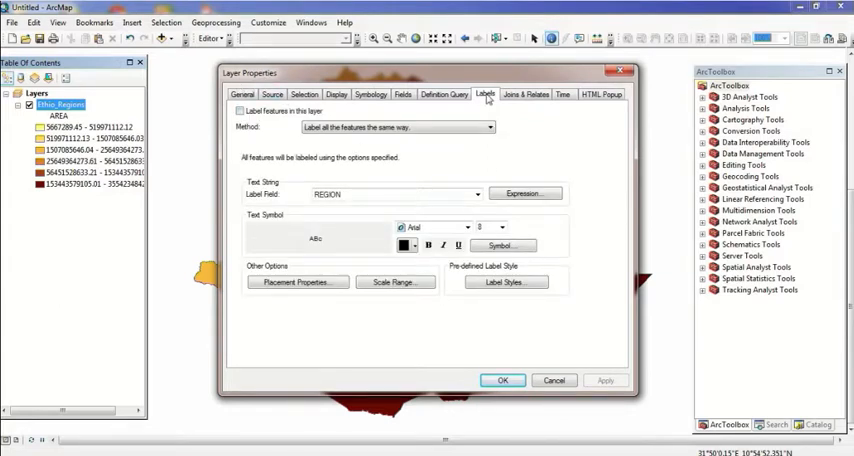
click(240, 110)
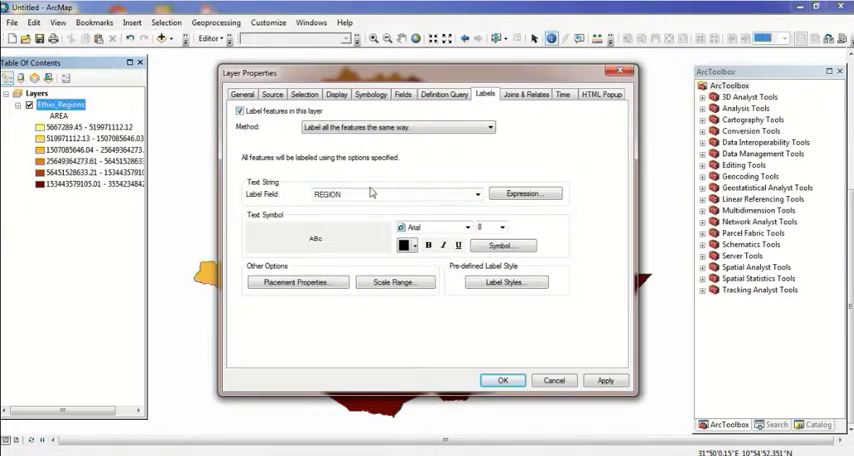
- Label by the REGION field in Arial Black at a larger size and apply to the map
click(476, 194)
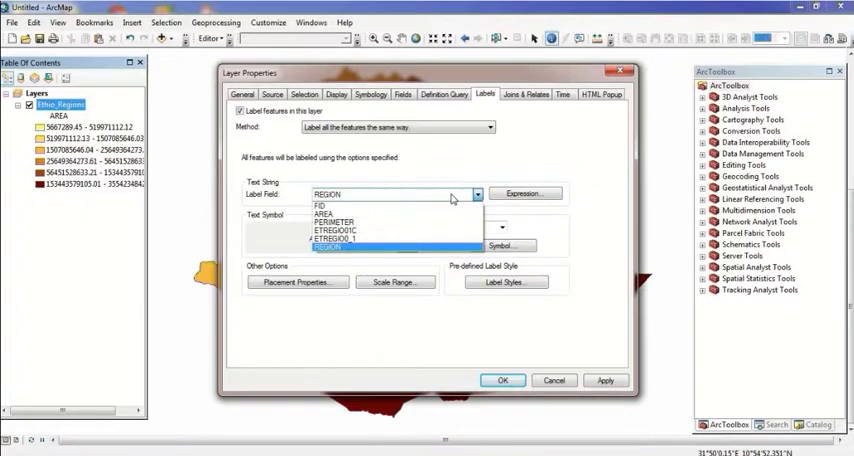
mouse_move(390, 240)
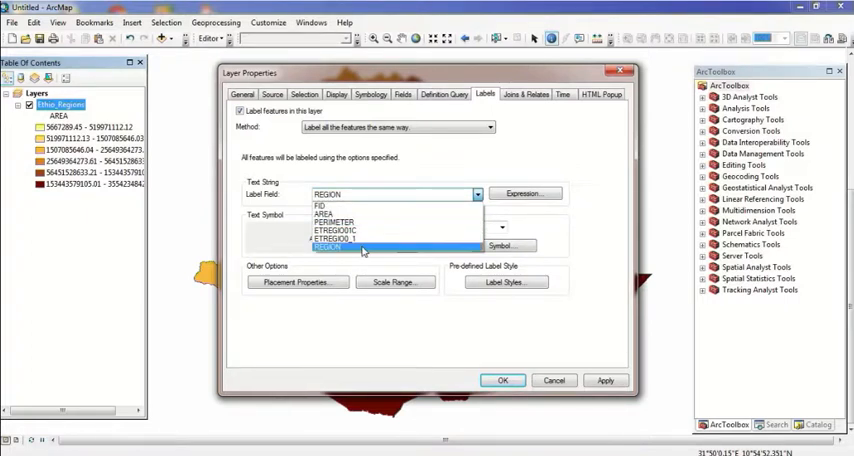
click(328, 246)
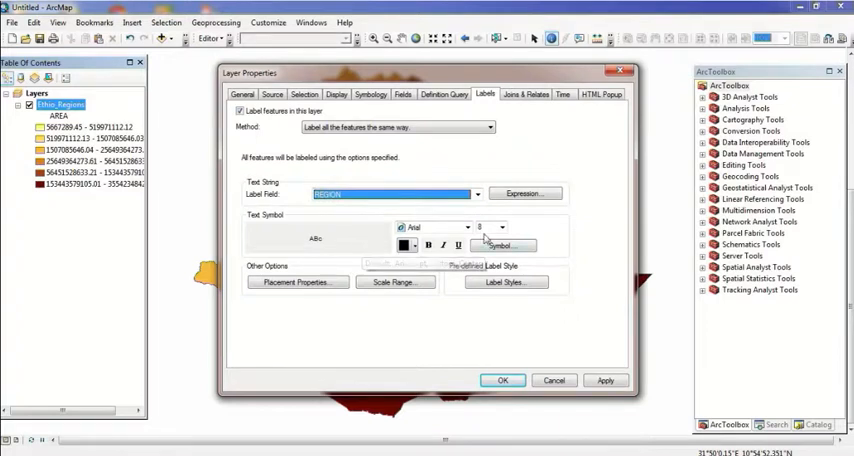
click(466, 228)
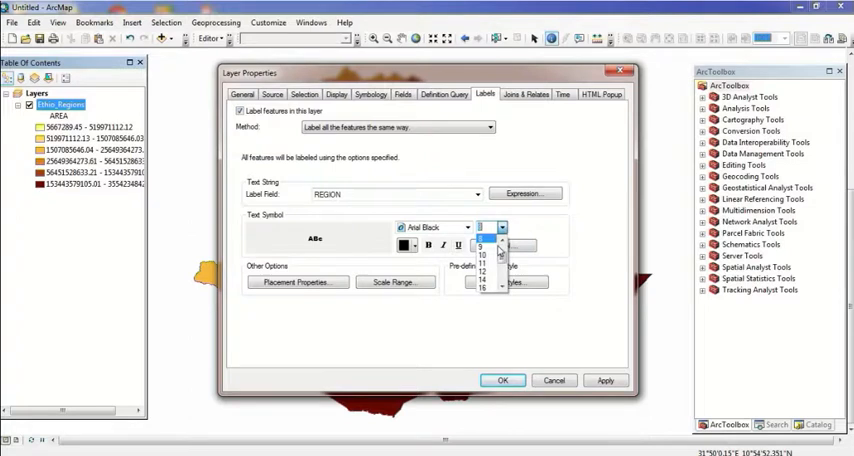
click(480, 246)
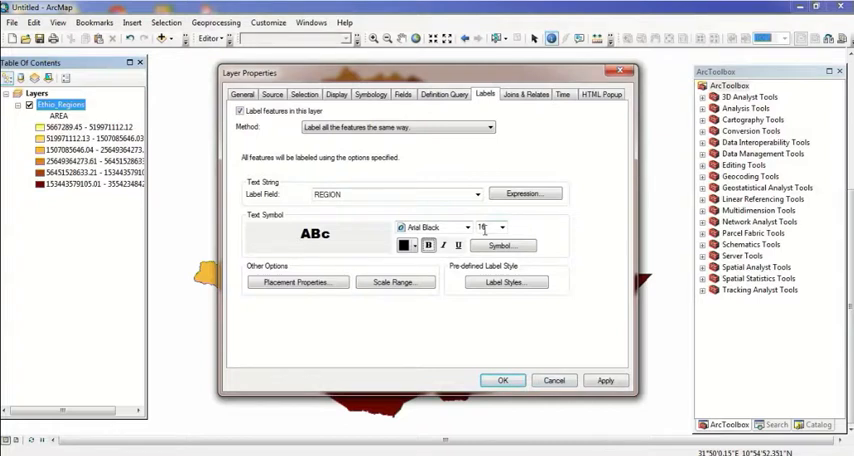
click(604, 380)
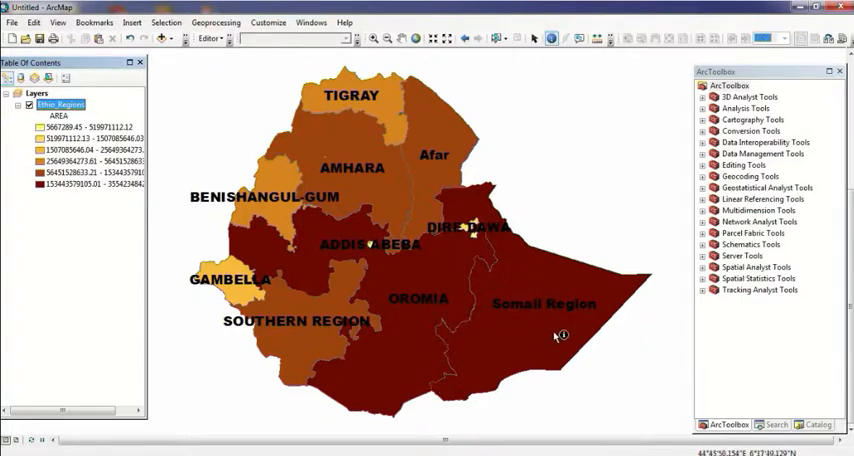
mouse_move(452, 280)
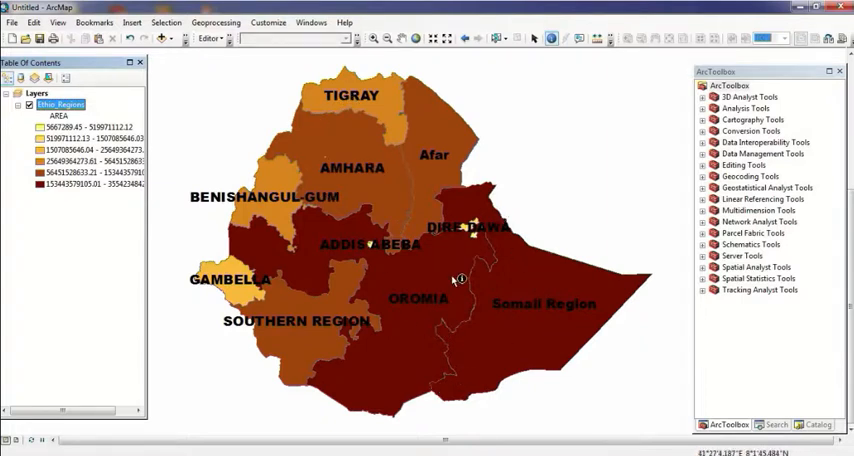
mouse_move(364, 108)
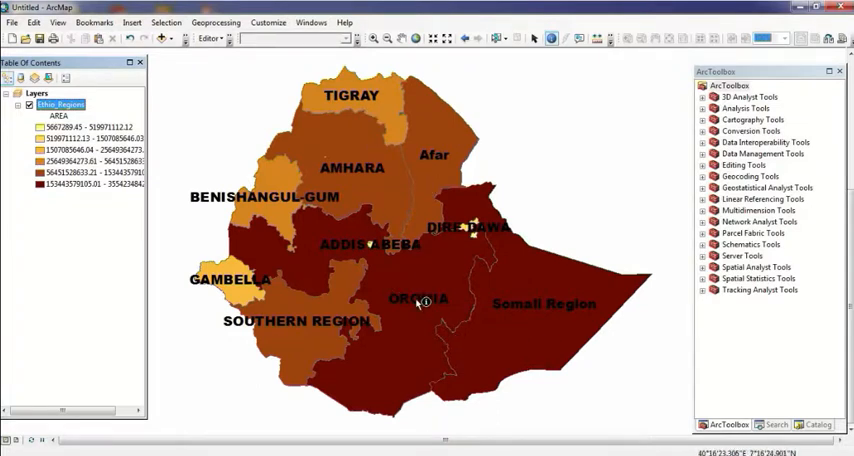
right_click(58, 104)
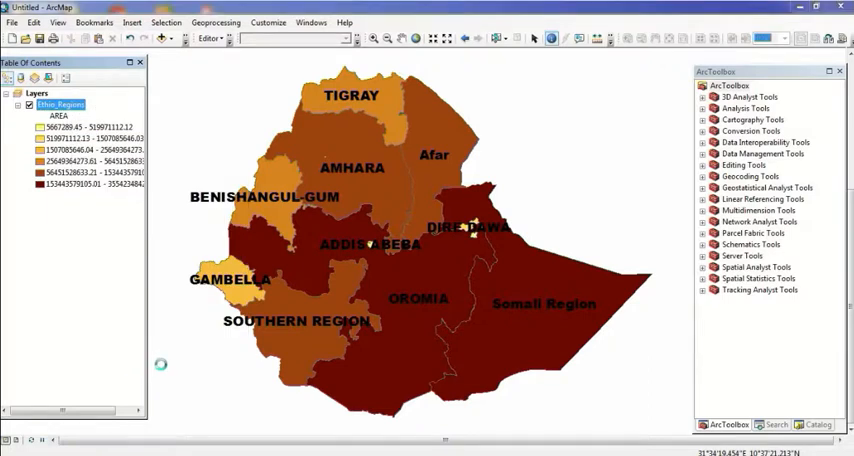
- Browse the layer's General, Joins & Relates and Display settings, ending on Source
double_click(62, 104)
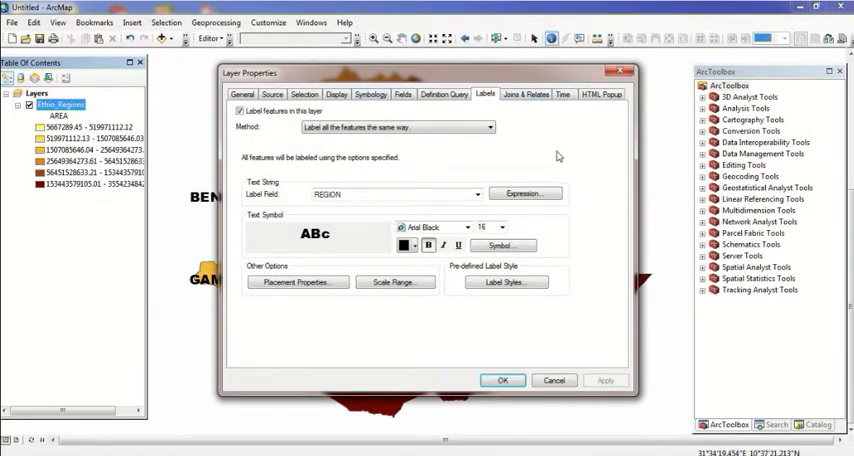
click(242, 94)
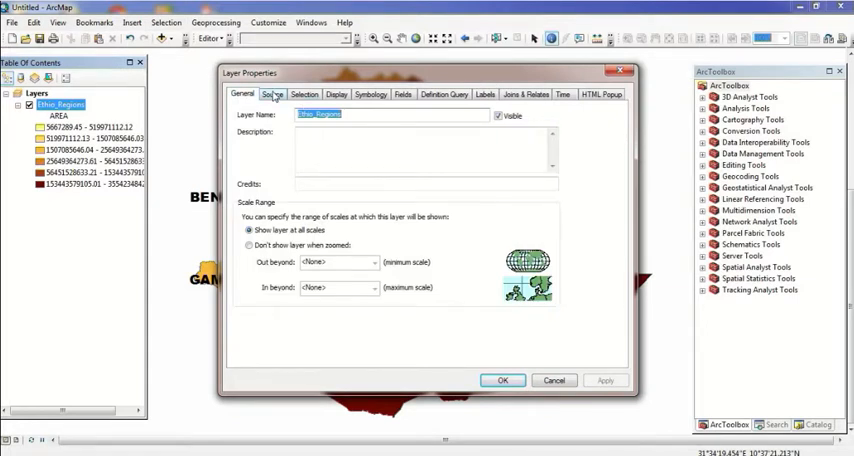
click(372, 94)
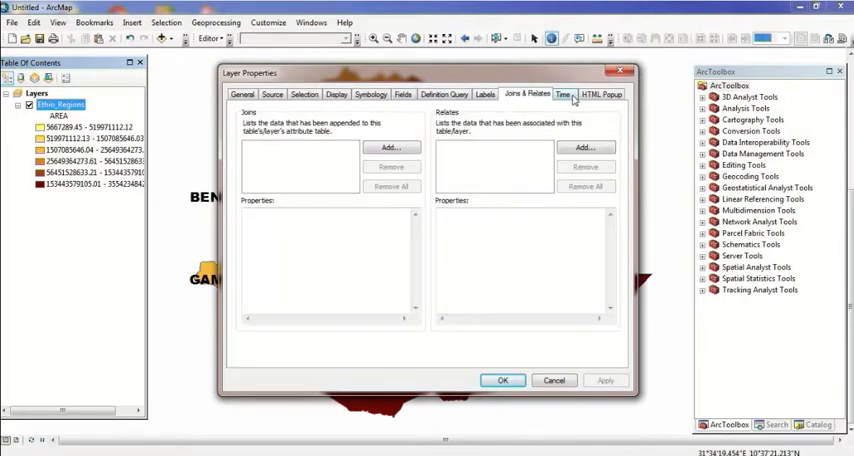
click(336, 94)
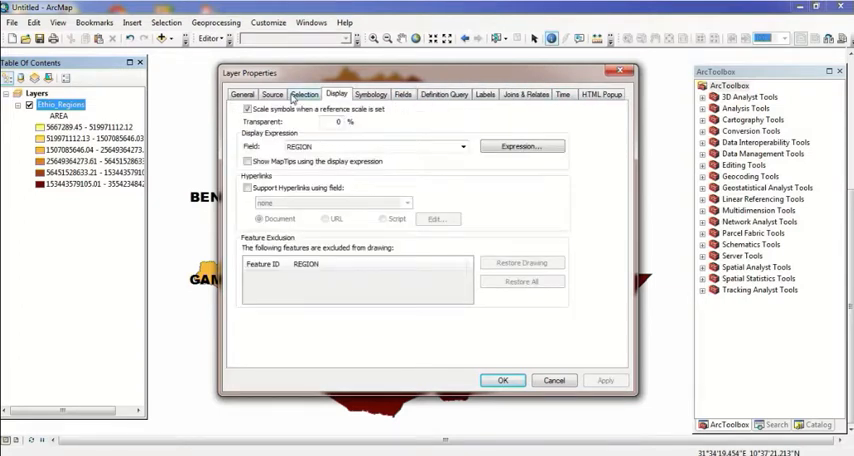
click(272, 94)
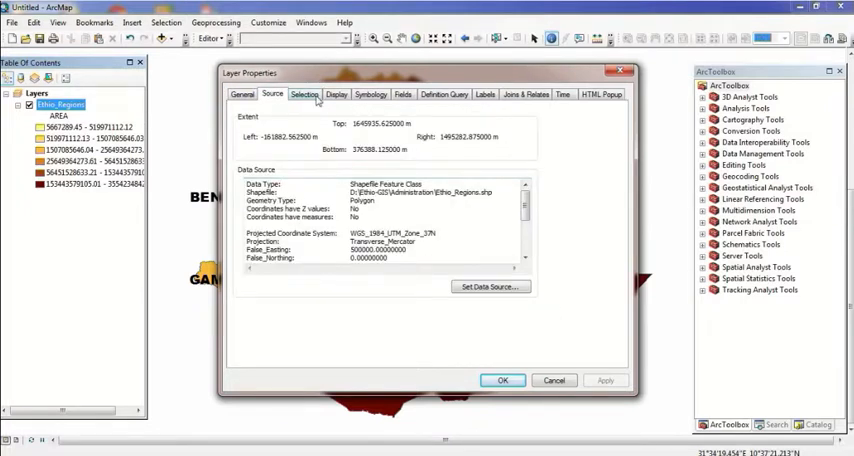
- Show selected features 'with this color' in the Selection settings and apply, closing the properties
click(304, 94)
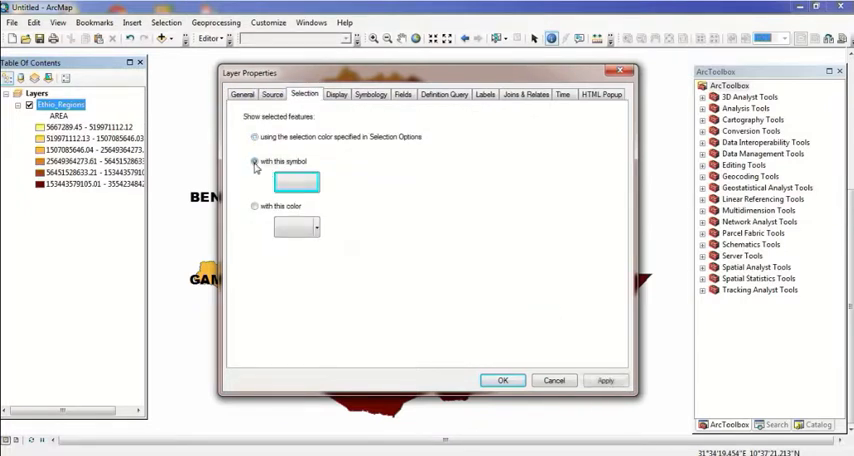
click(256, 136)
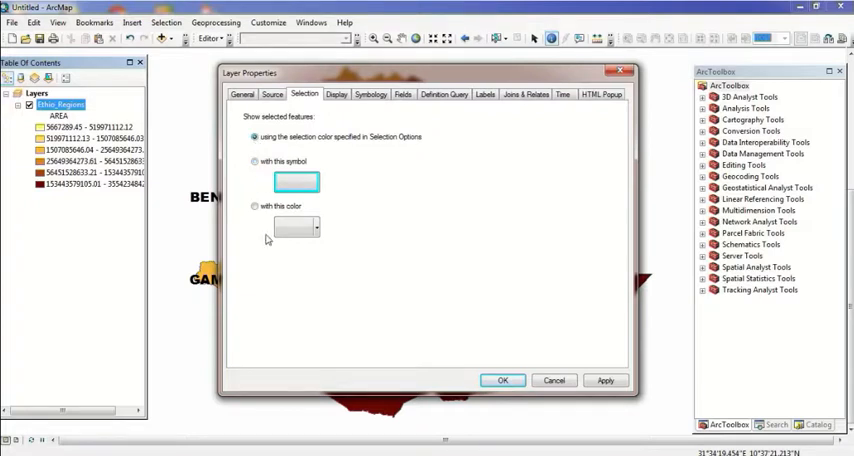
click(256, 206)
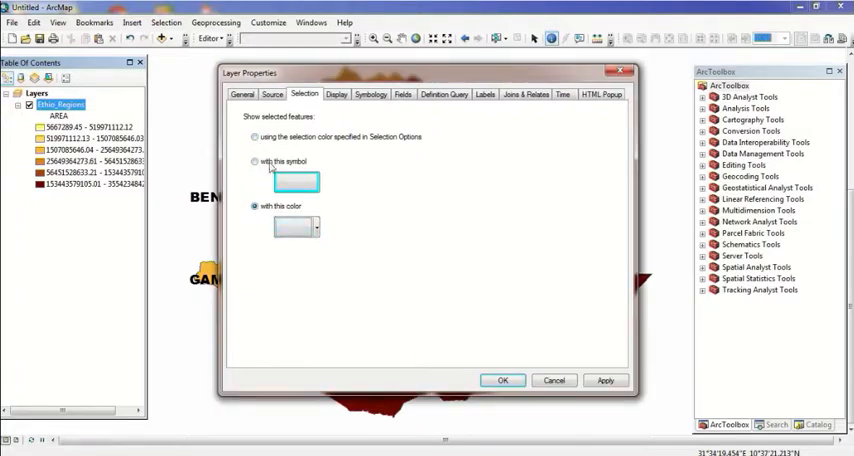
click(606, 380)
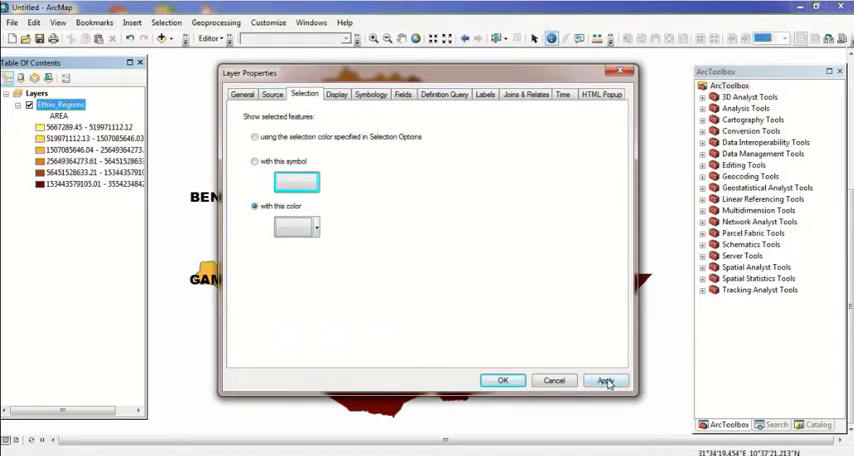
click(606, 380)
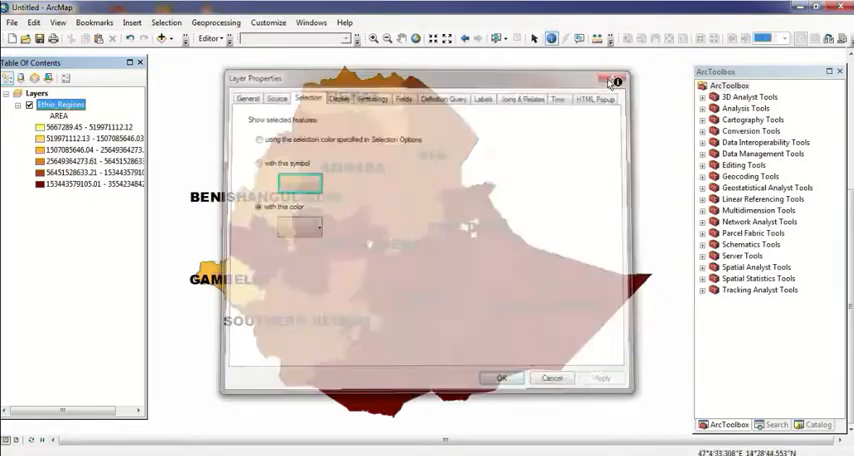
right_click(48, 104)
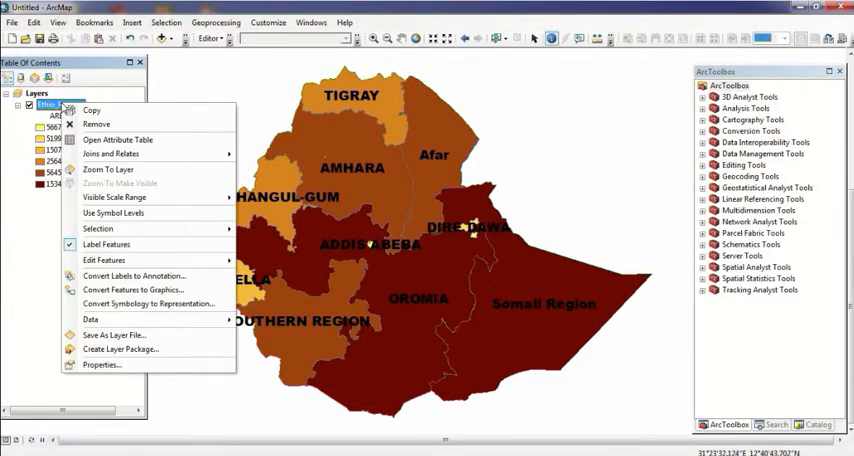
mouse_move(100, 364)
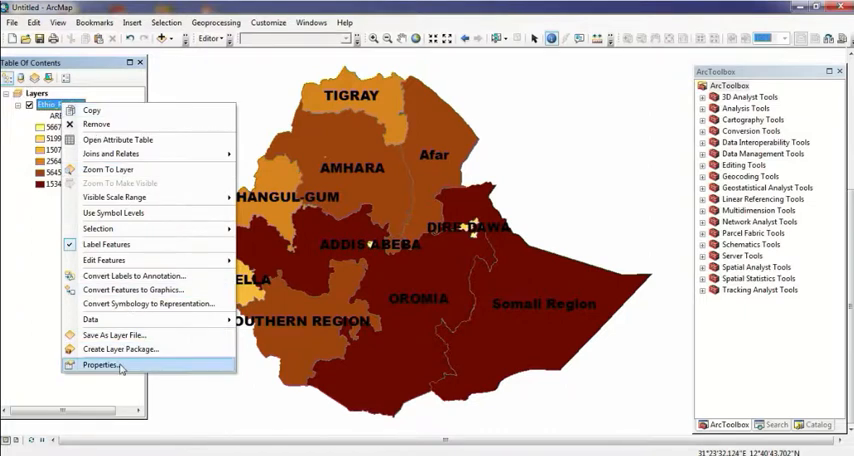
mouse_move(100, 364)
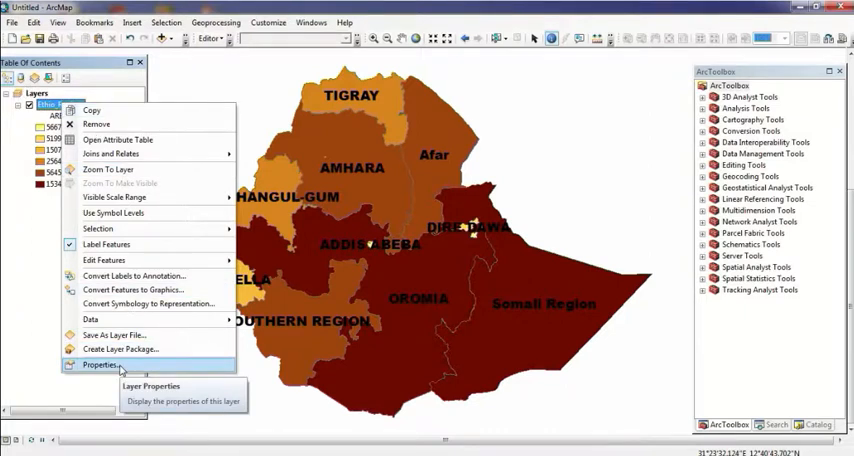
click(100, 364)
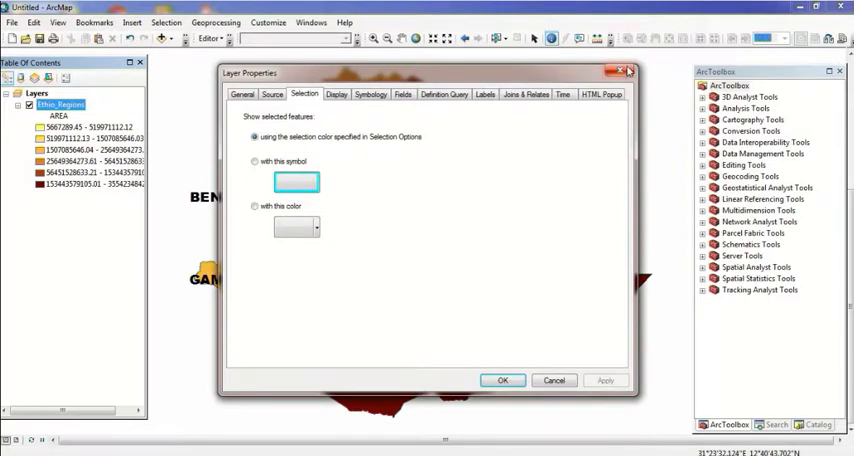
mouse_move(624, 72)
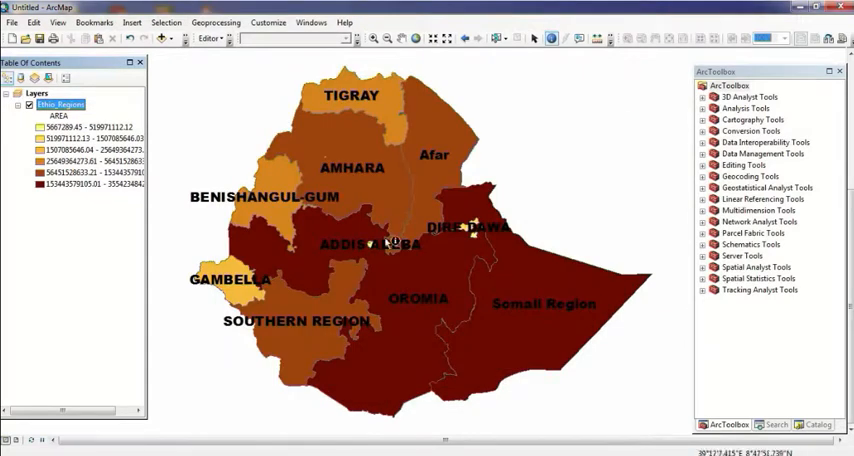
mouse_move(482, 372)
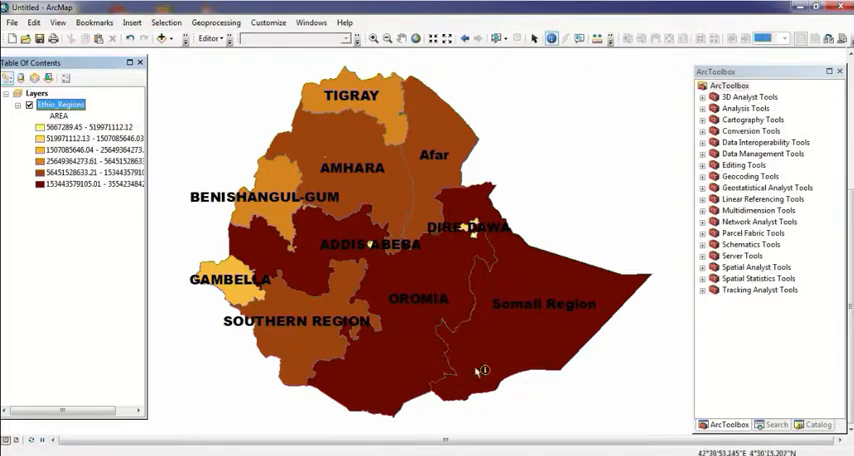